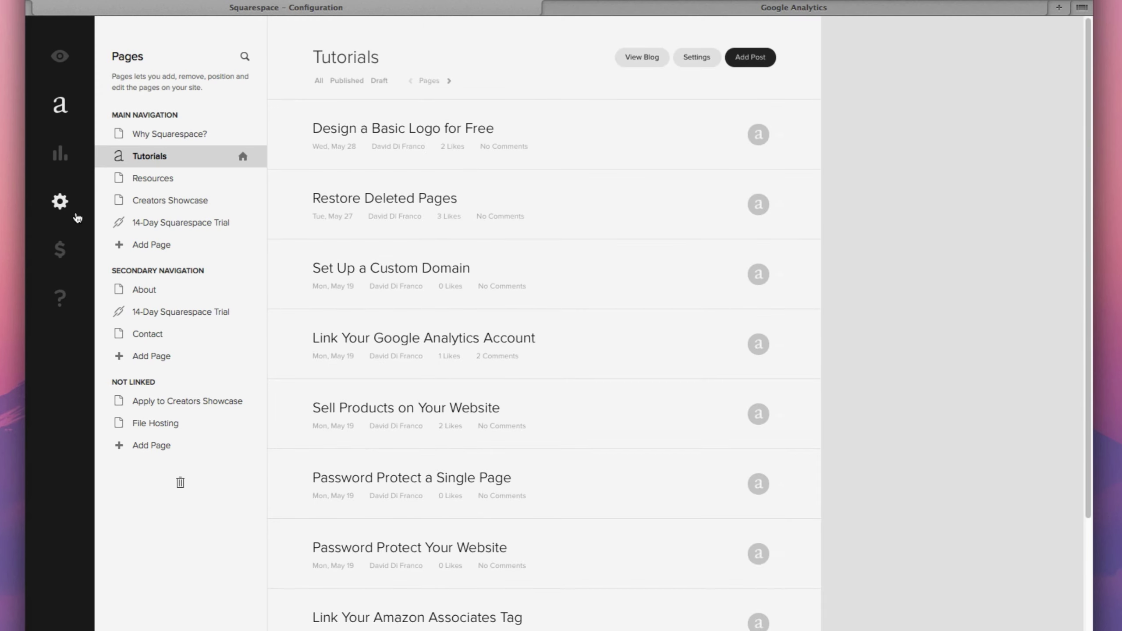
{"action": "mouse_move", "coordinate": [59, 203]}
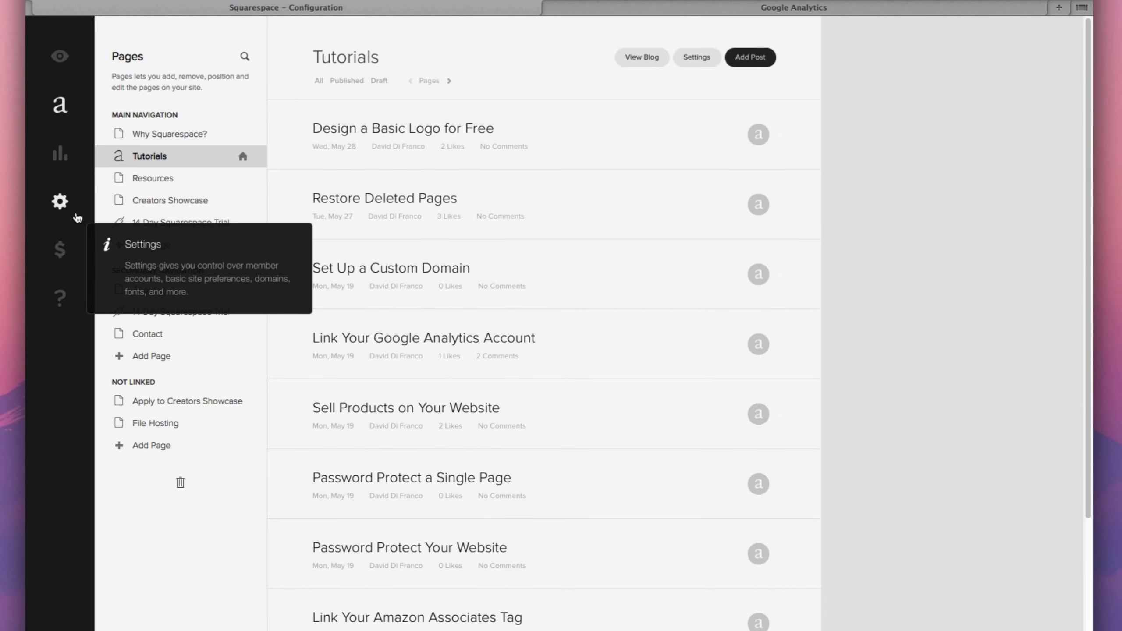
Go to the site's General settings from the left sidebar
{"action": "left_click", "coordinate": [59, 202]}
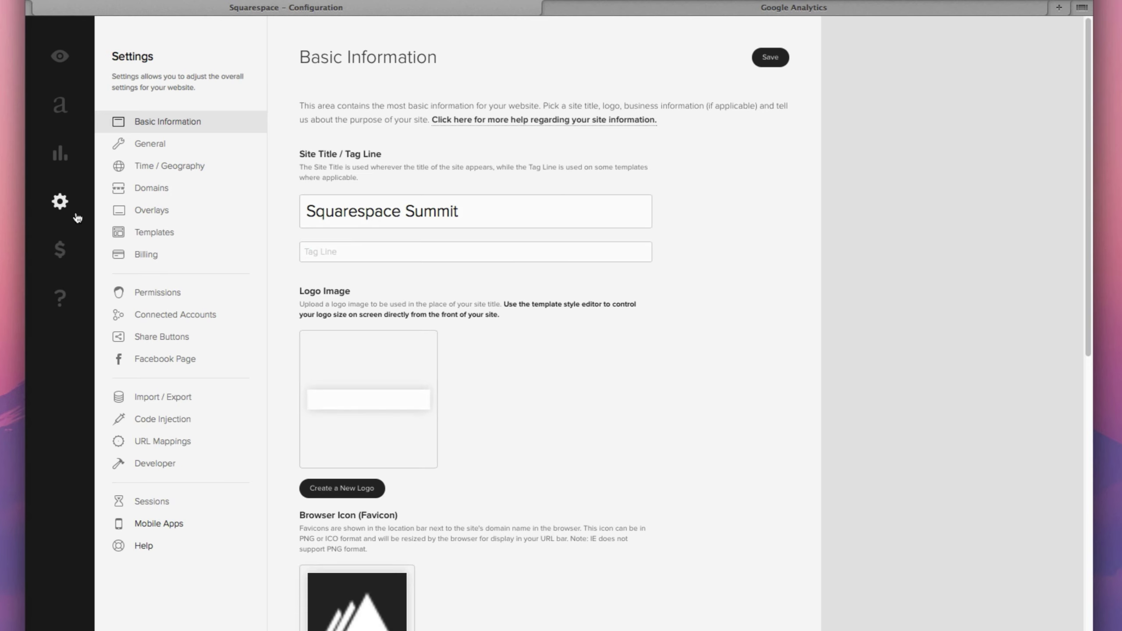
{"action": "left_click", "coordinate": [149, 144]}
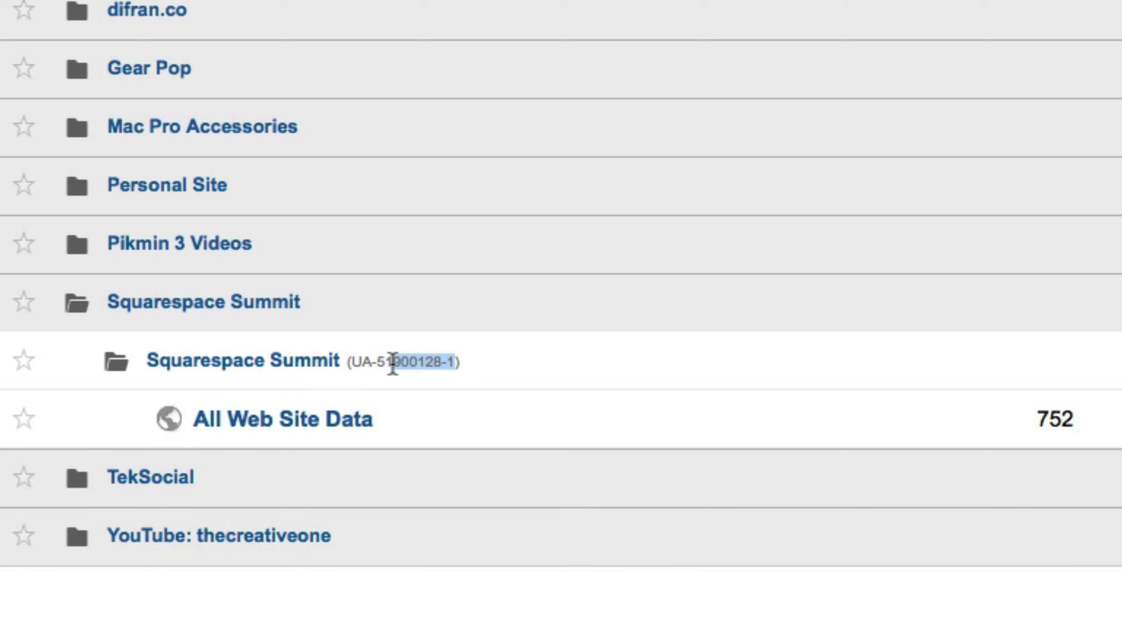
Copy the Squarespace Summit tracking ID UA-51900128-1 from the Analytics account list
{"action": "right_click", "coordinate": [394, 362]}
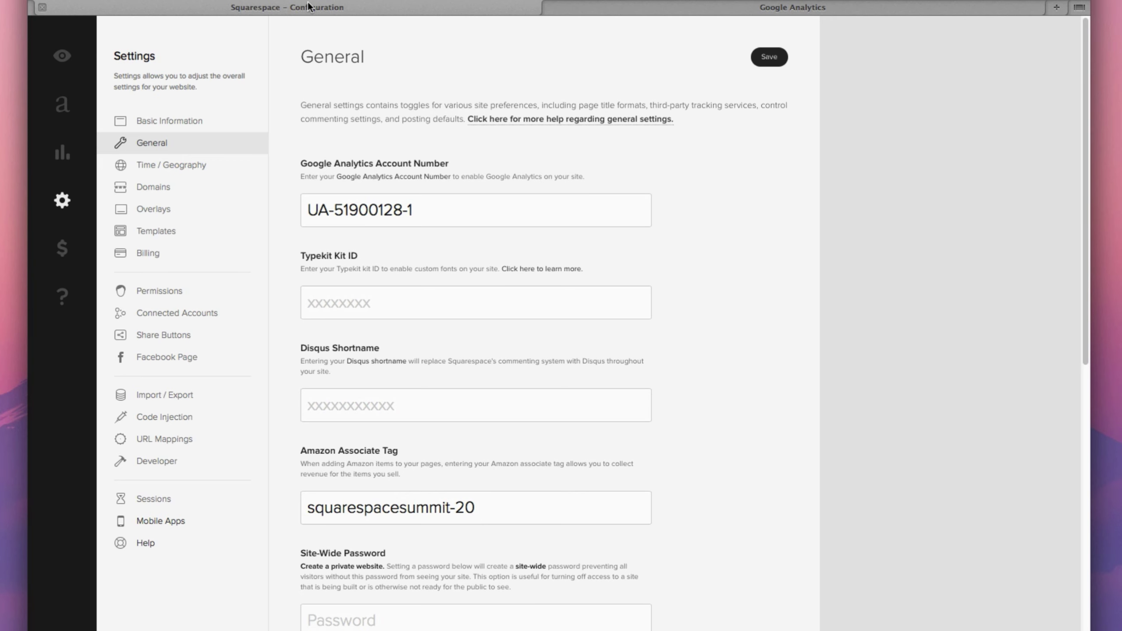
Paste UA-51900128-1 as the Google Analytics account number and save the General settings
{"action": "left_click", "coordinate": [419, 210]}
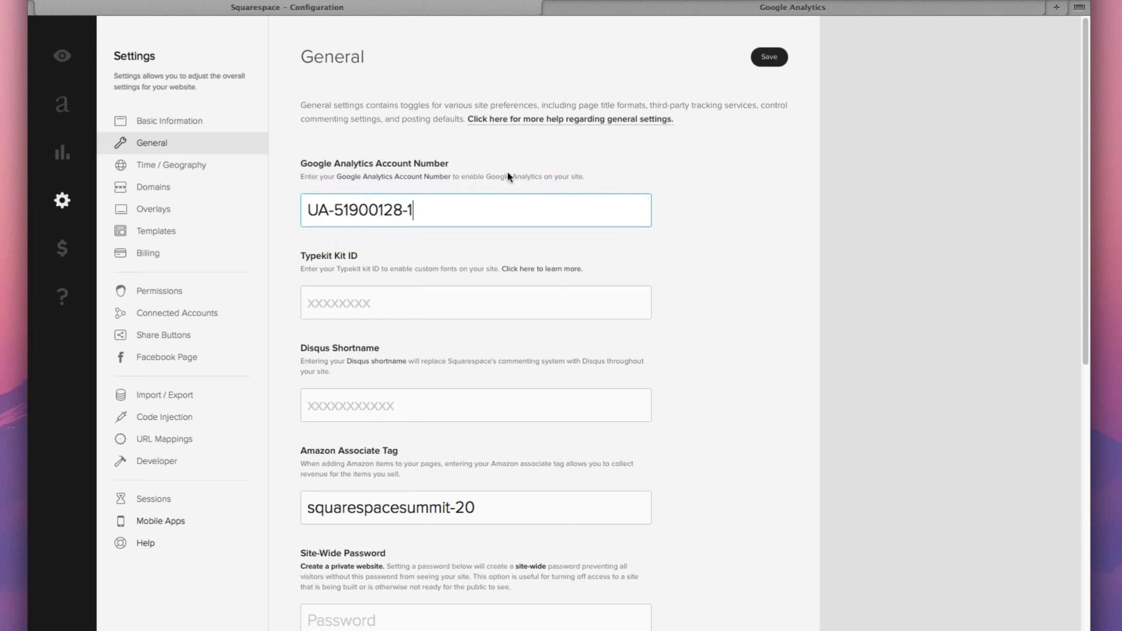
{"action": "left_click", "coordinate": [768, 56]}
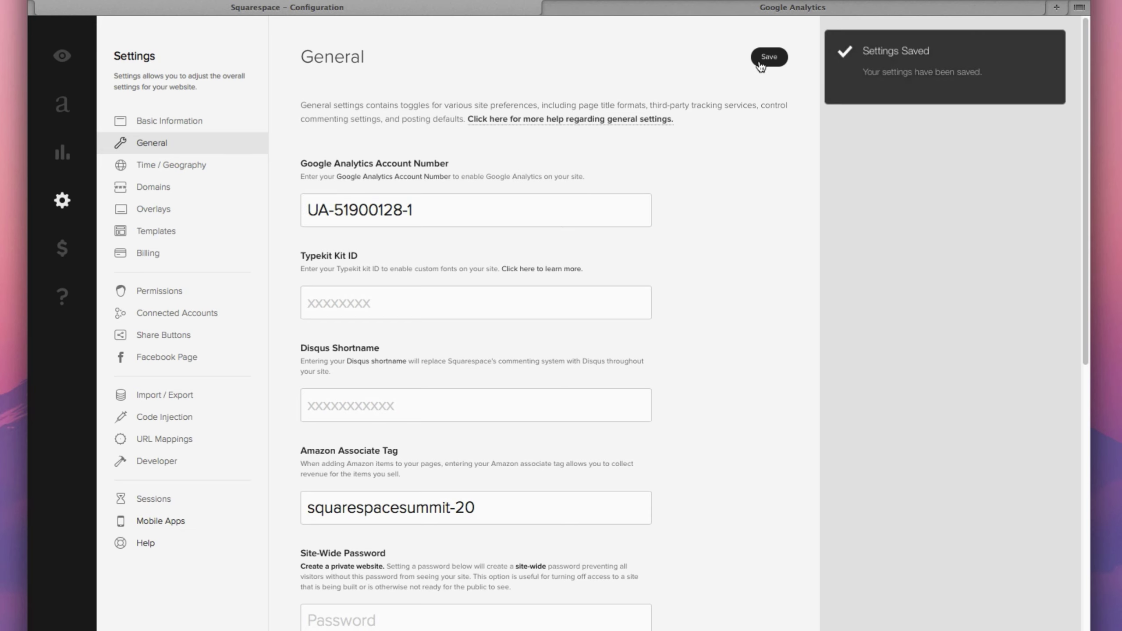